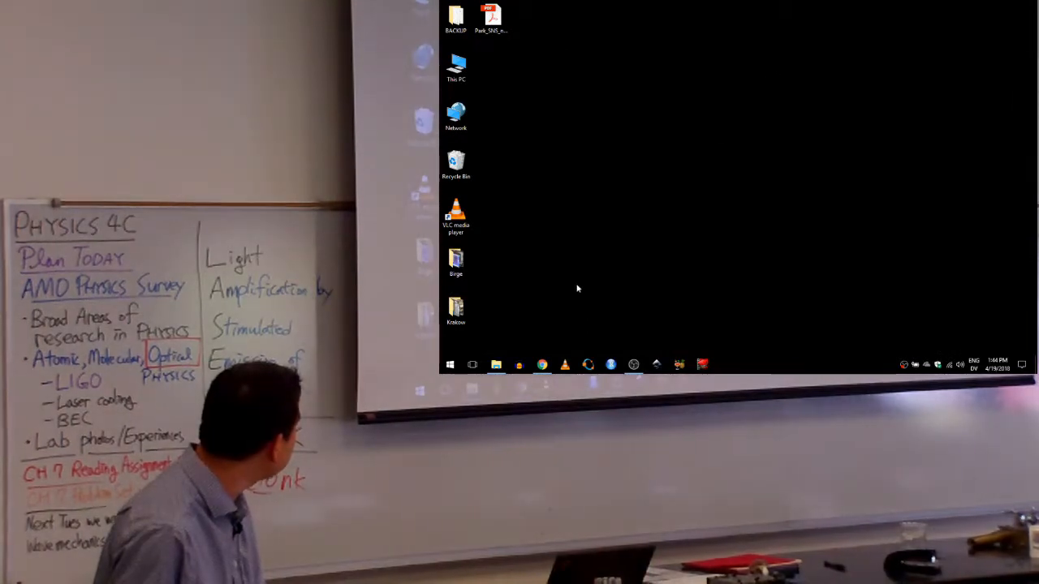
Open File Explorer on the Desktop and select the Park_SNS_nEDM_7th_UCN PDF.
{"action": "left_click", "coordinate": [496, 364]}
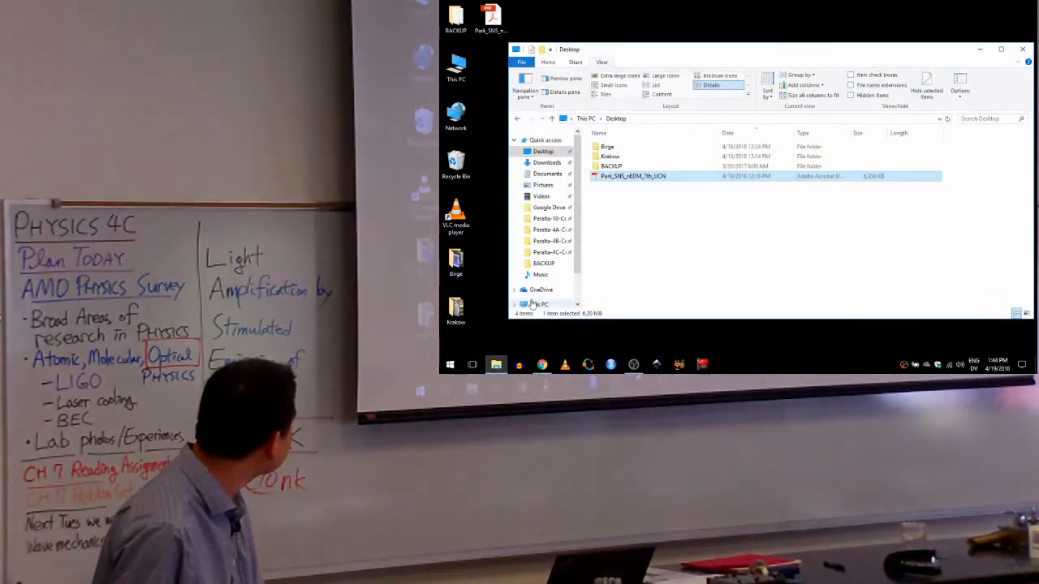
{"action": "double_click", "coordinate": [632, 176]}
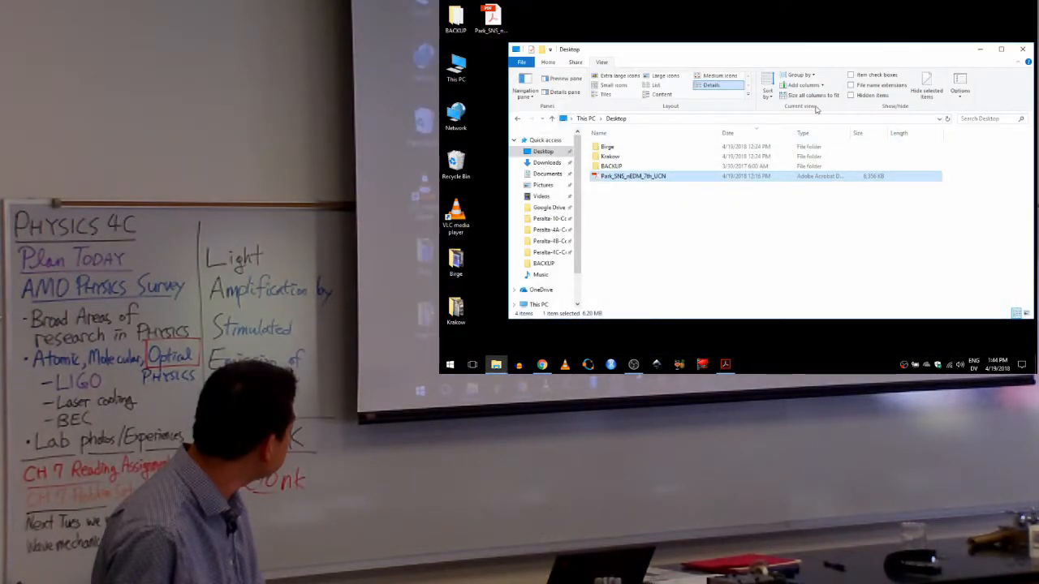
Open the Birge folder and view photo 02-10-008, the oscilloscope trace, full size in Photos.
{"action": "double_click", "coordinate": [607, 146]}
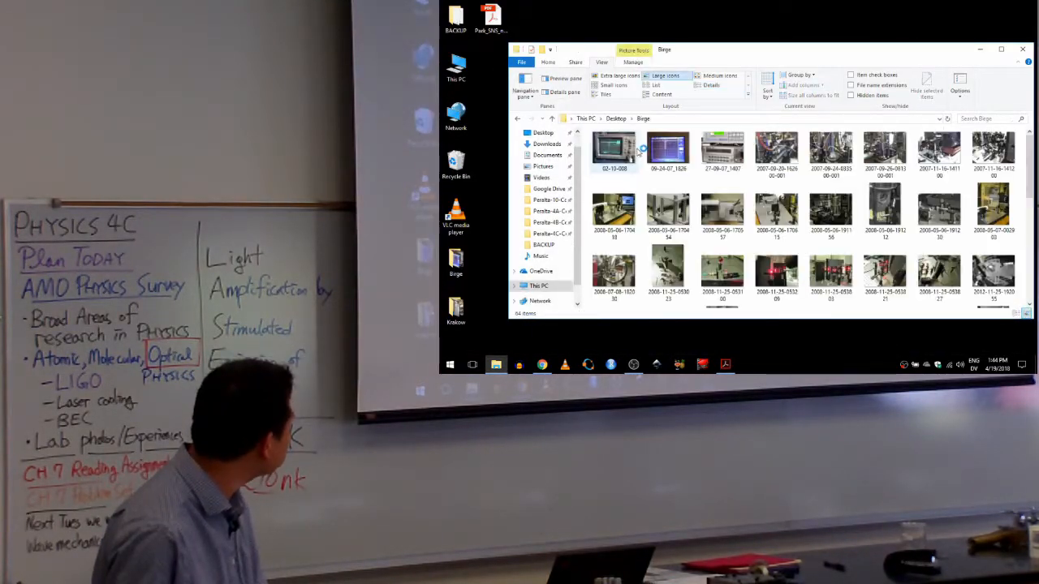
{"action": "left_click", "coordinate": [615, 151]}
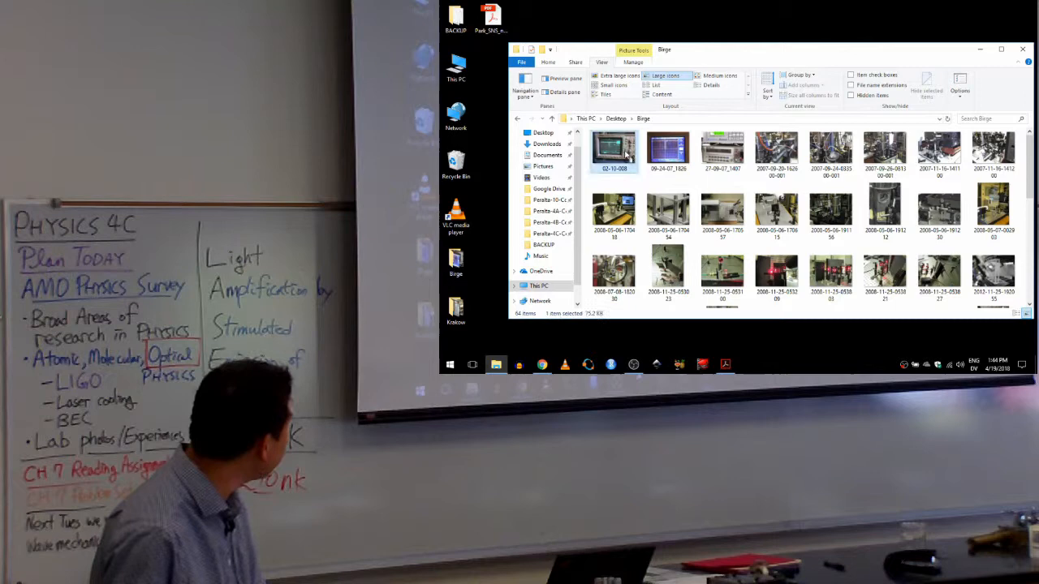
{"action": "double_click", "coordinate": [615, 150]}
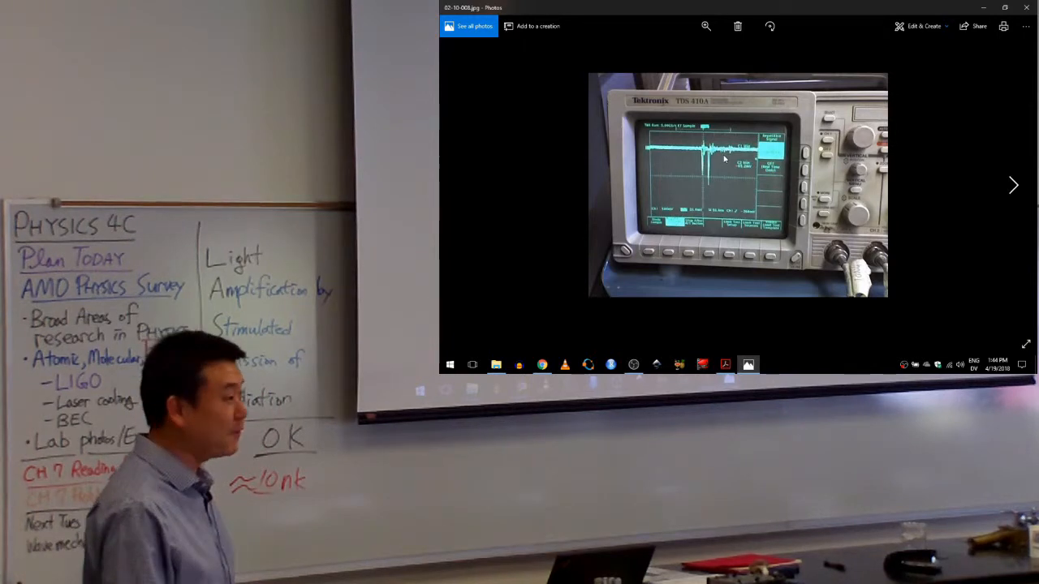
Page forward in Photos to the lab photo of the tall vacuum chamber amid optics.
{"action": "left_click", "coordinate": [1013, 185]}
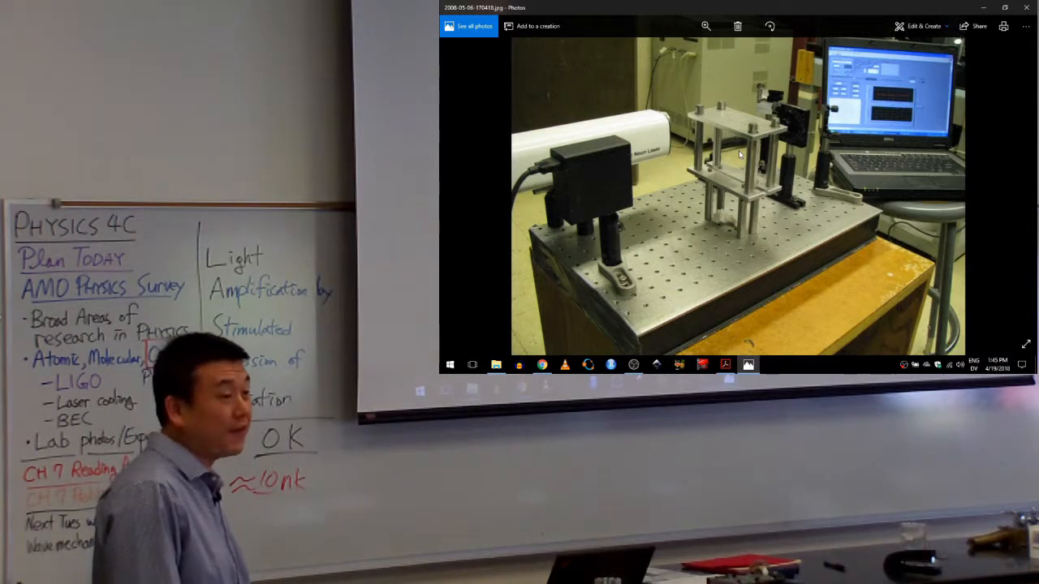
{"action": "mouse_move", "coordinate": [653, 150]}
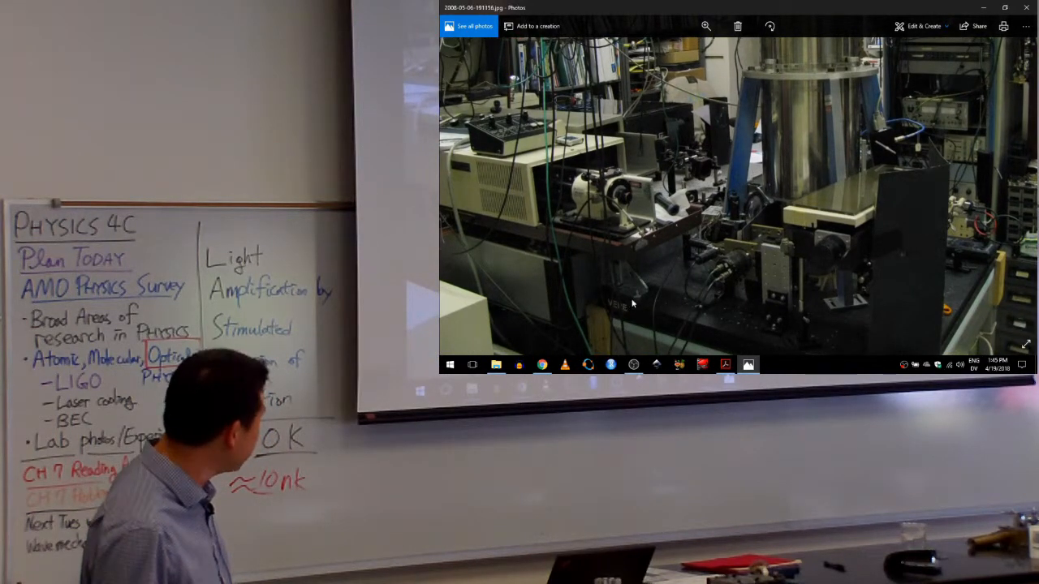
{"action": "mouse_move", "coordinate": [771, 194]}
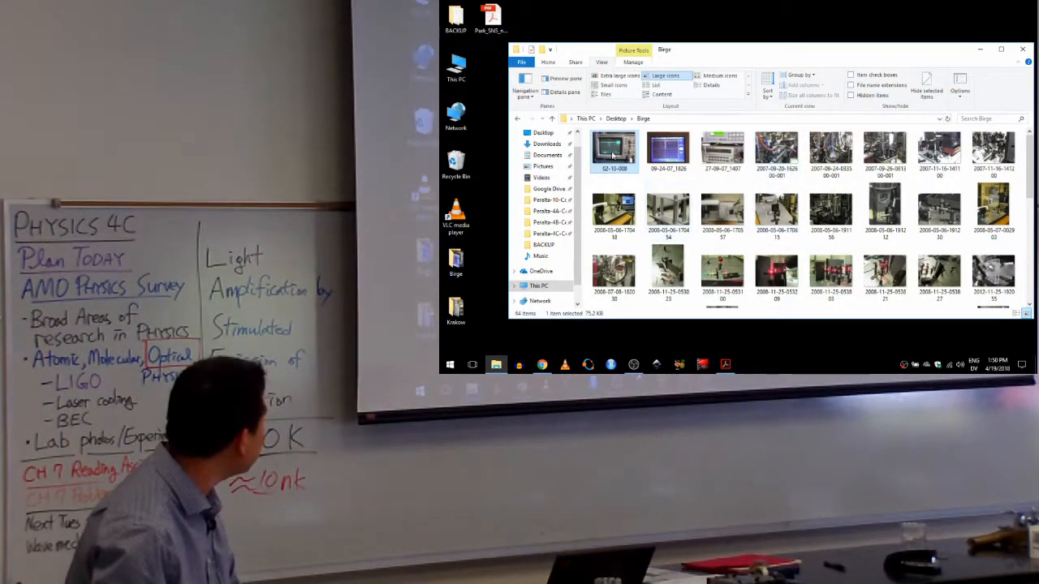
Go back up to the Desktop folder and show its four items in Details view.
{"action": "left_click", "coordinate": [616, 119]}
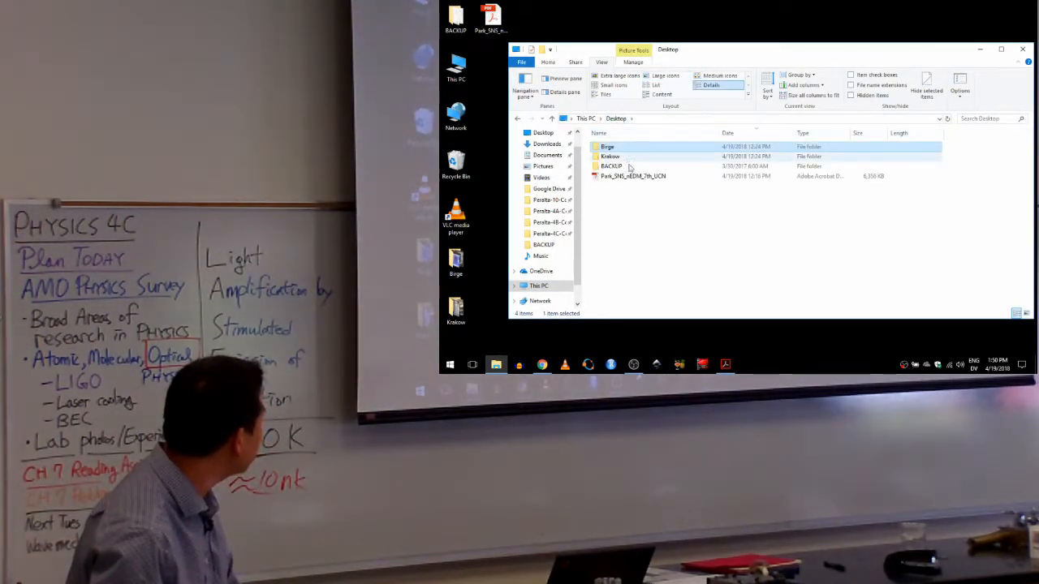
{"action": "double_click", "coordinate": [633, 176]}
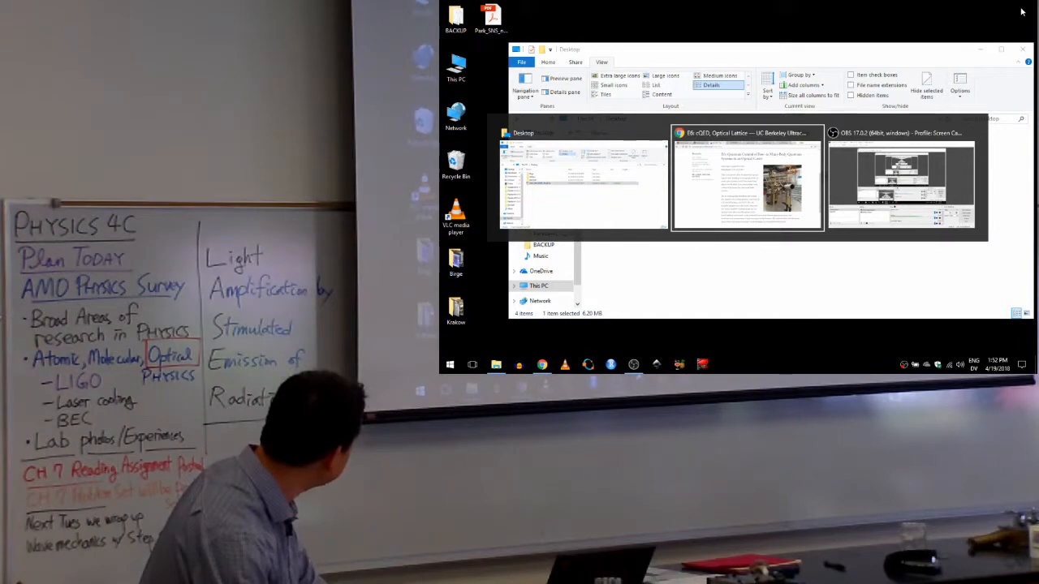
Bring Chrome forward and open Dmitry Budker's group site from the Berkeley AMO page.
{"action": "left_click", "coordinate": [746, 179]}
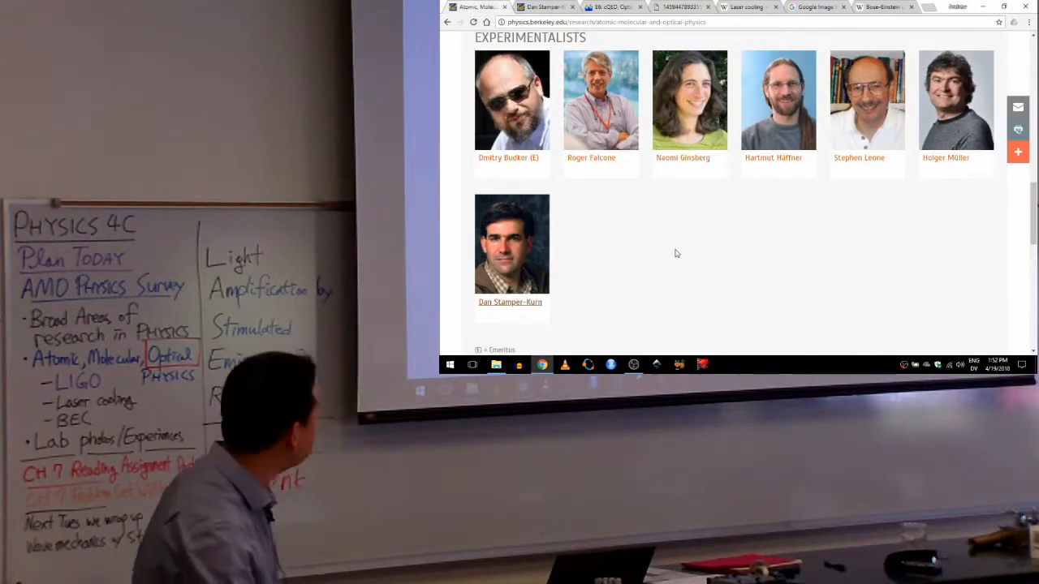
{"action": "left_click", "coordinate": [508, 158]}
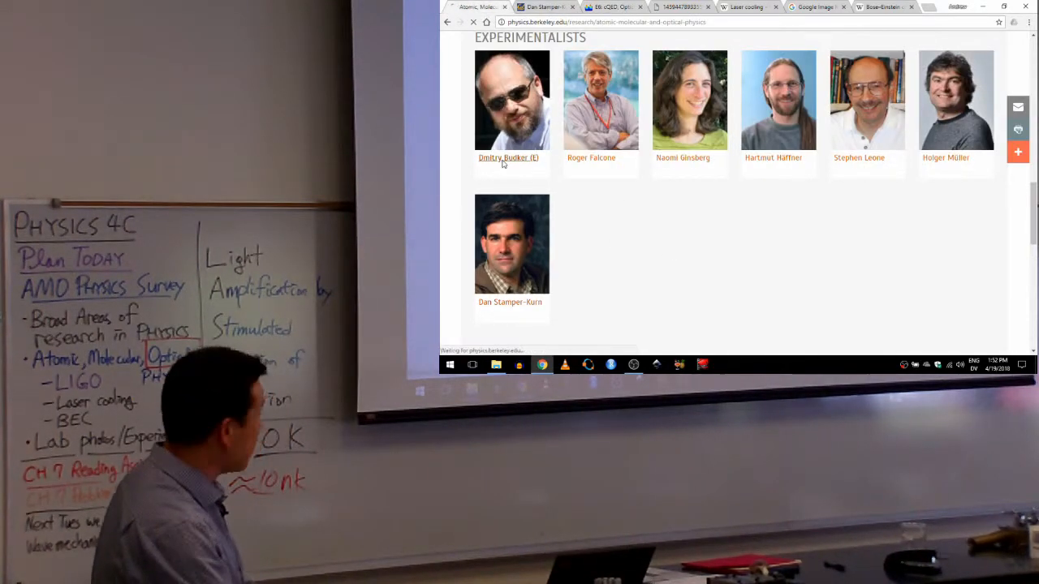
{"action": "left_click", "coordinate": [508, 157]}
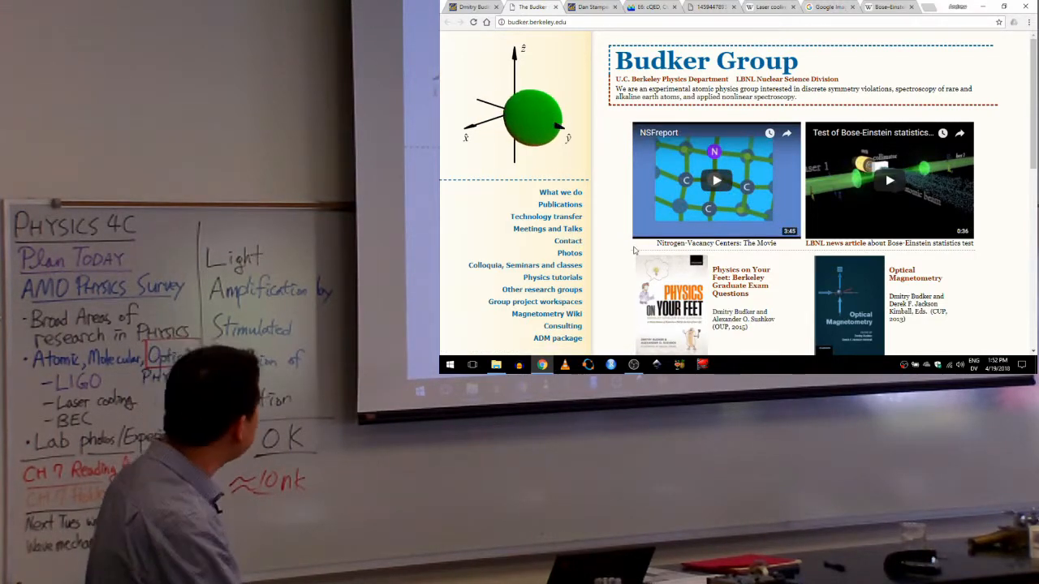
Open the AtomicDensityMatrix package site and scroll down to its online documentation link.
{"action": "scroll", "scroll_direction": "down", "scroll_amount": 3}
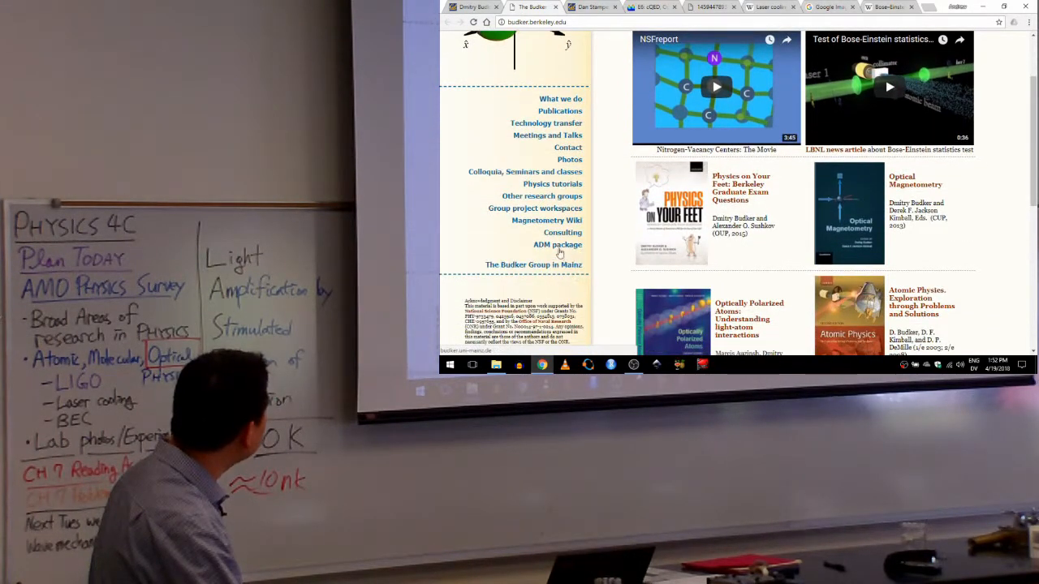
{"action": "left_click", "coordinate": [557, 244]}
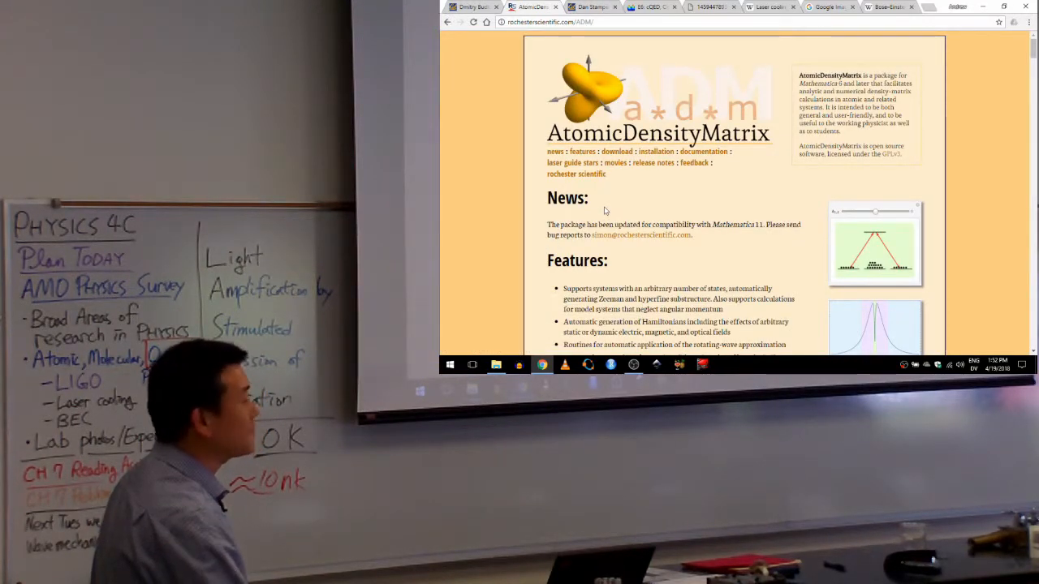
{"action": "scroll", "scroll_direction": "down", "scroll_amount": 3}
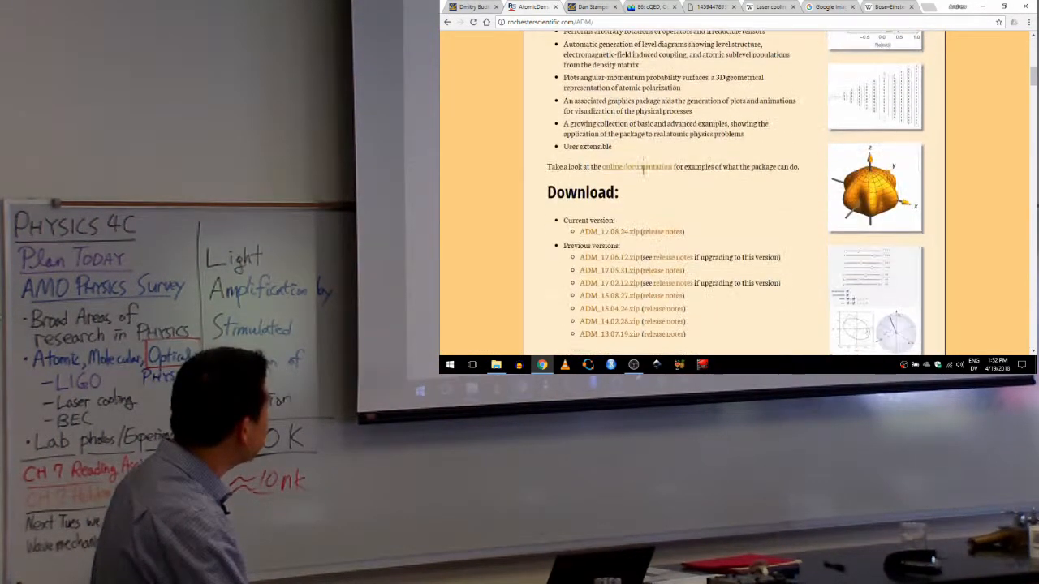
{"action": "scroll", "scroll_direction": "down", "scroll_amount": 3}
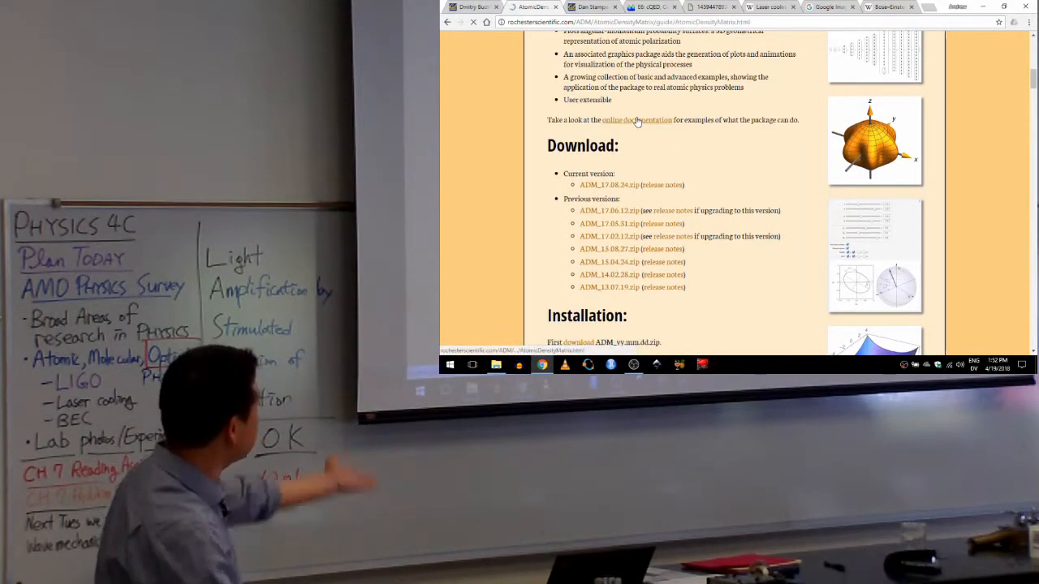
Open the AtomicDensityMatrix guide and scroll down to its Tutorials and Basic Examples lists.
{"action": "left_click", "coordinate": [637, 120]}
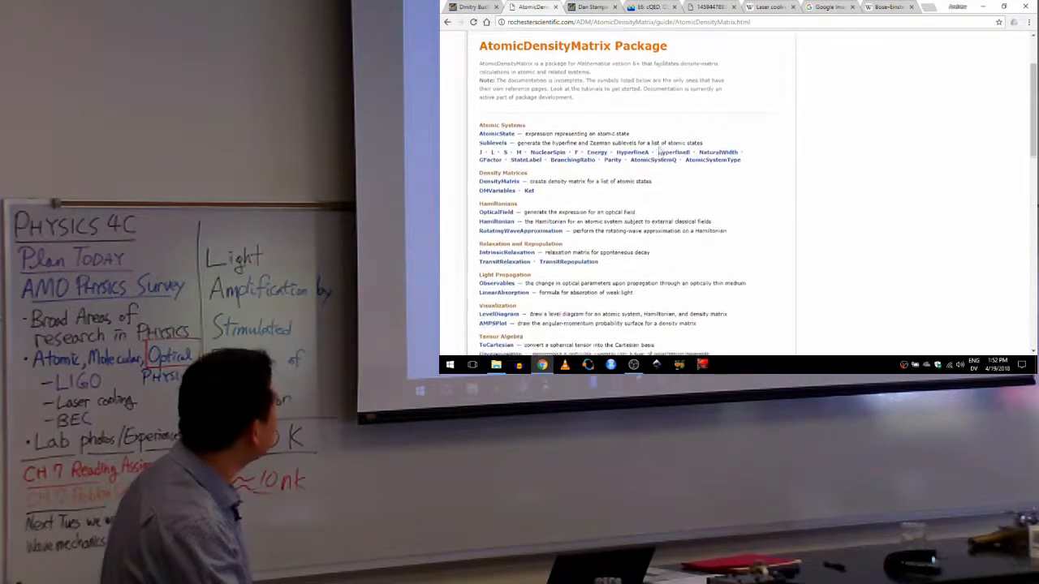
{"action": "scroll", "scroll_direction": "down", "scroll_amount": 3}
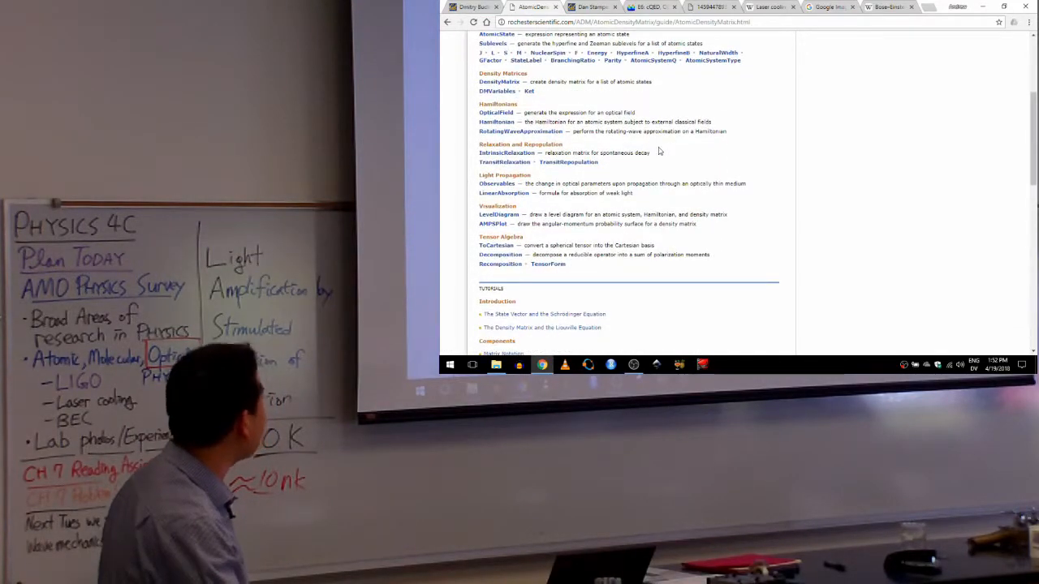
{"action": "scroll", "scroll_direction": "down", "scroll_amount": 3}
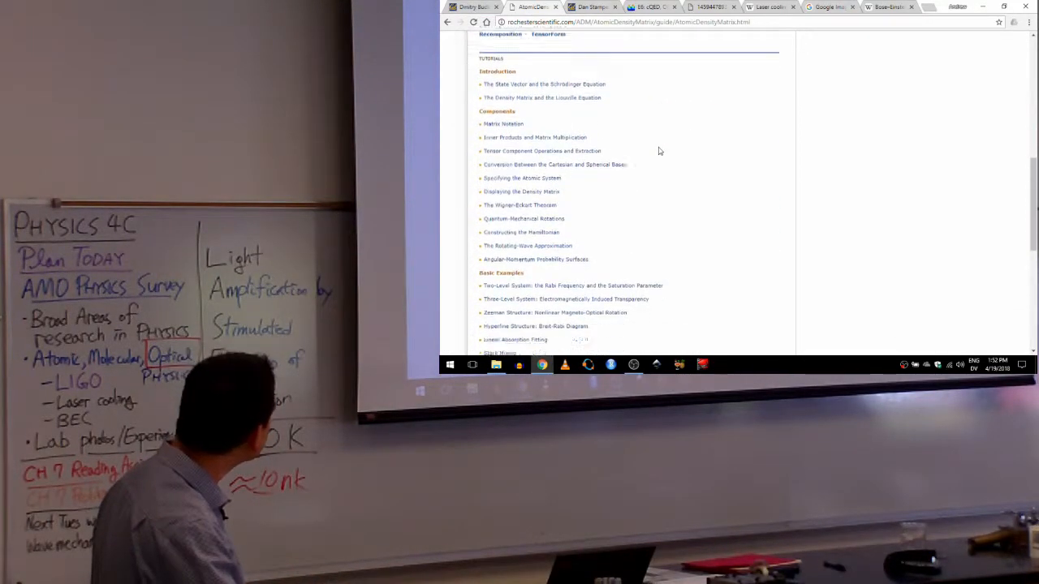
{"action": "scroll", "scroll_direction": "down", "scroll_amount": 3}
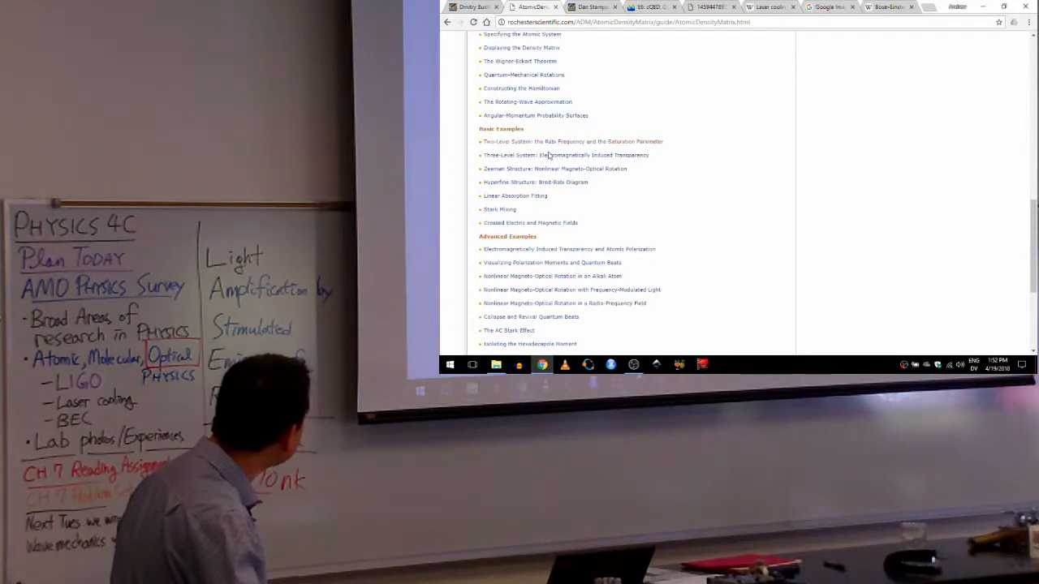
Open the Three-Level EIT tutorial, scroll to the absorption plot, then return to the top.
{"action": "left_click", "coordinate": [566, 155]}
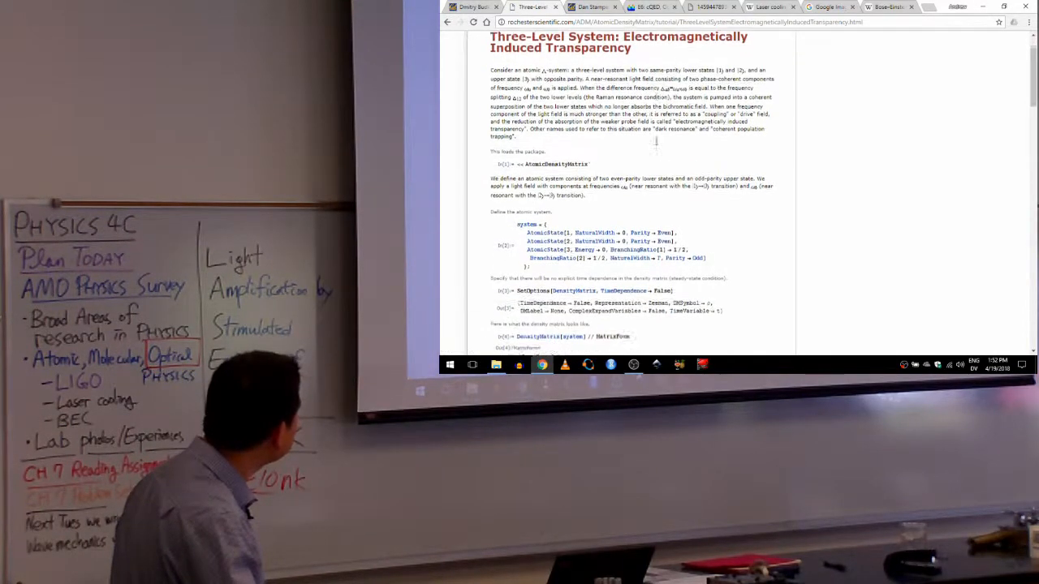
{"action": "scroll", "scroll_direction": "down", "scroll_amount": 3}
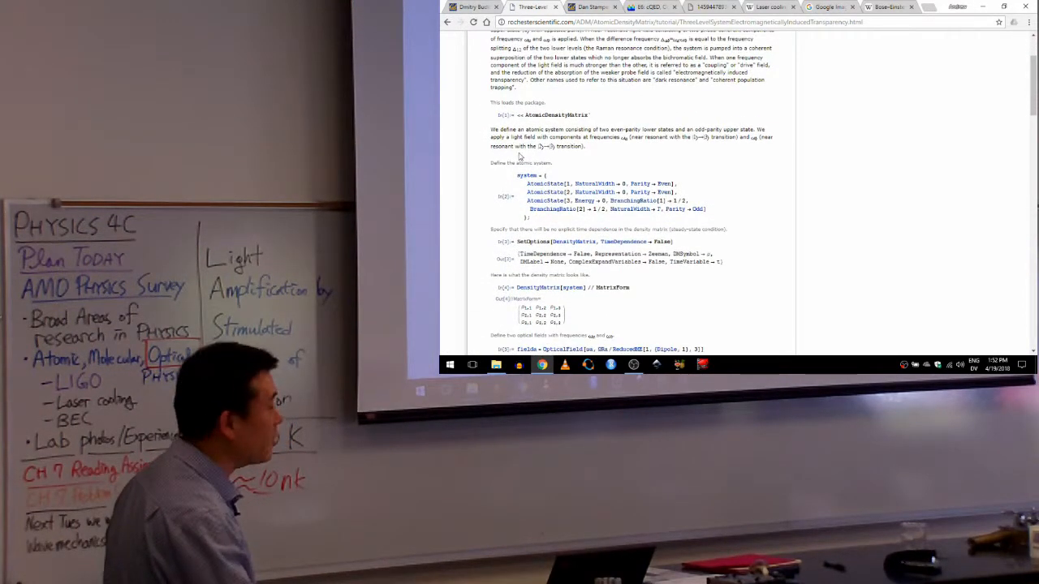
{"action": "scroll", "scroll_direction": "down", "scroll_amount": 3}
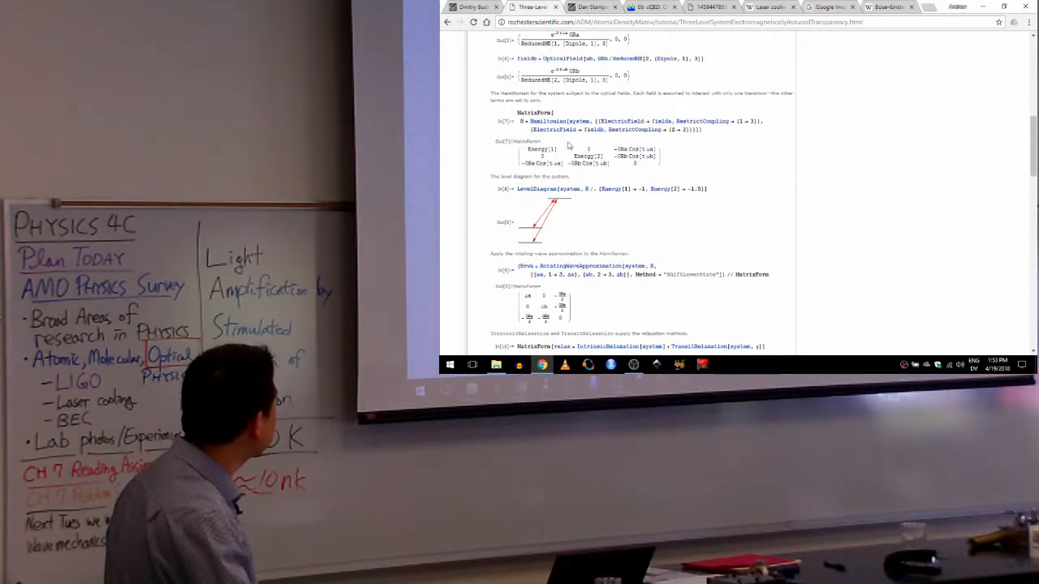
{"action": "mouse_move", "coordinate": [572, 91]}
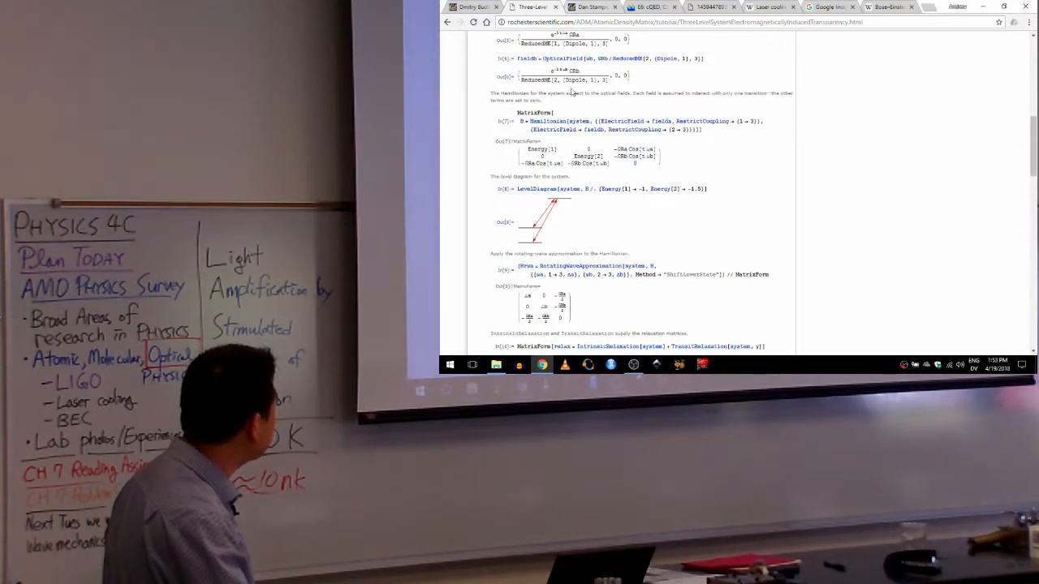
{"action": "mouse_move", "coordinate": [576, 177]}
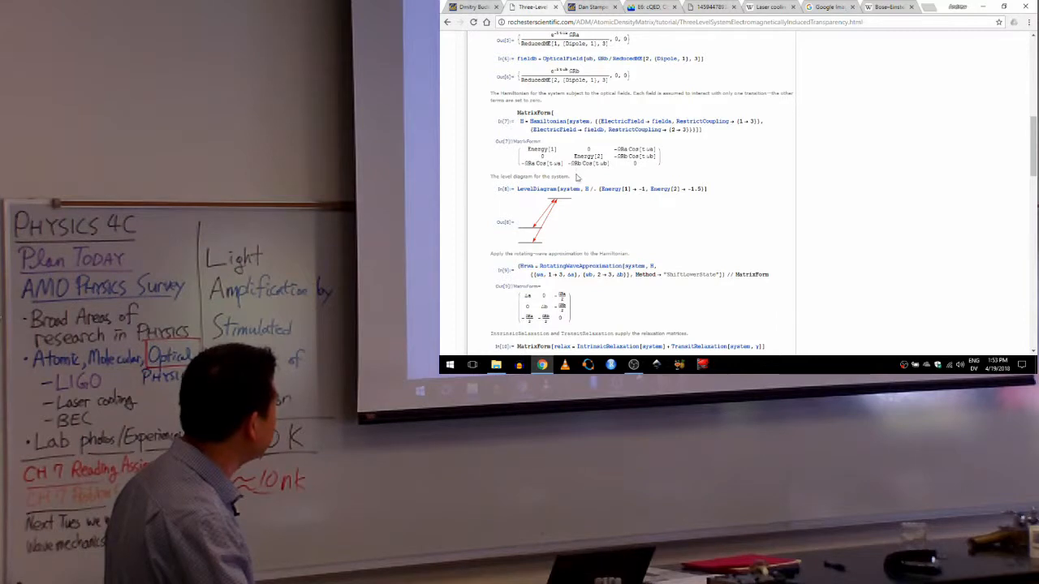
{"action": "mouse_move", "coordinate": [528, 268]}
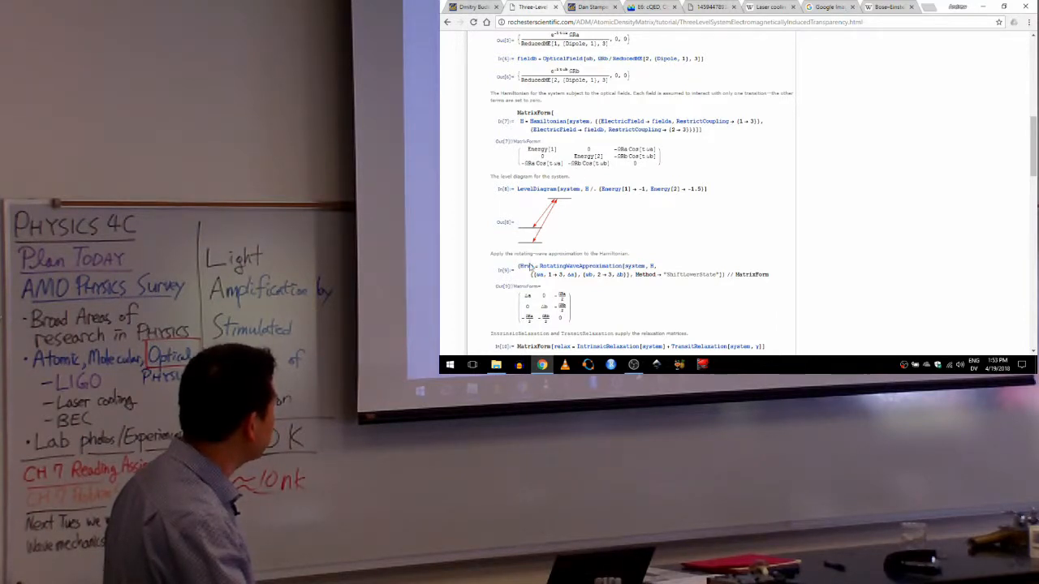
{"action": "mouse_move", "coordinate": [560, 207]}
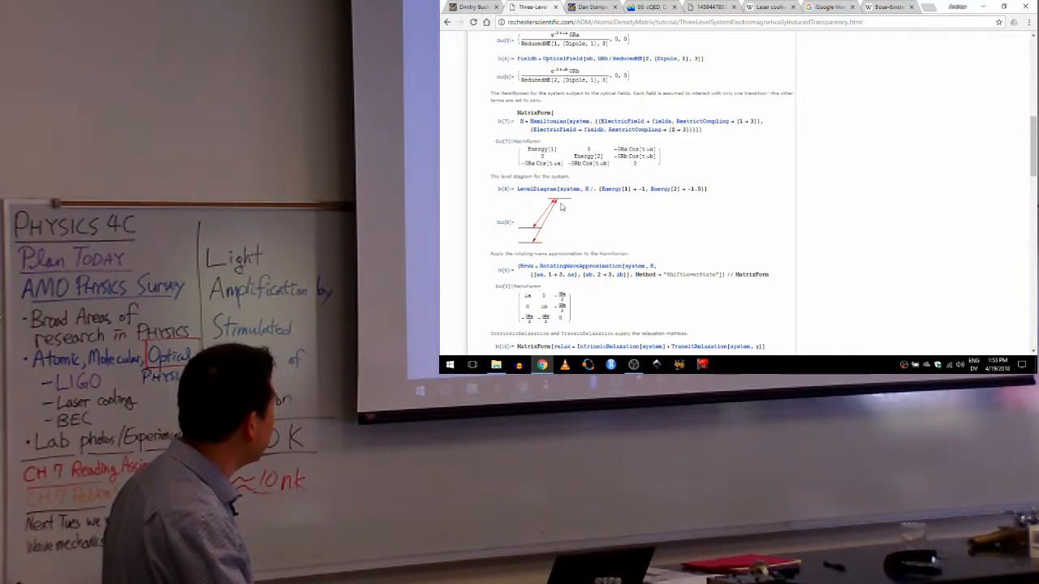
{"action": "mouse_move", "coordinate": [545, 237]}
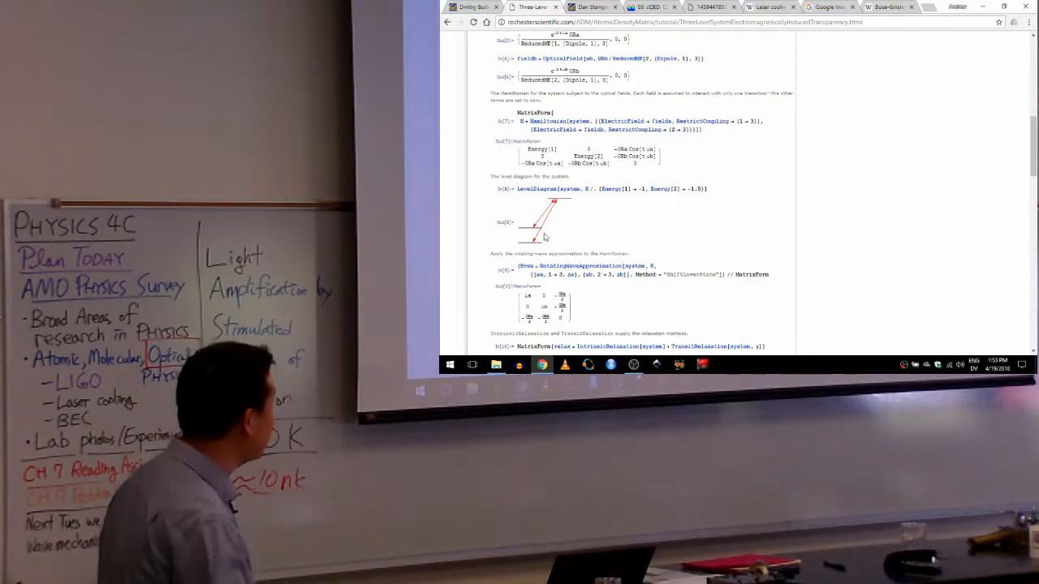
{"action": "scroll", "scroll_direction": "down", "scroll_amount": 3}
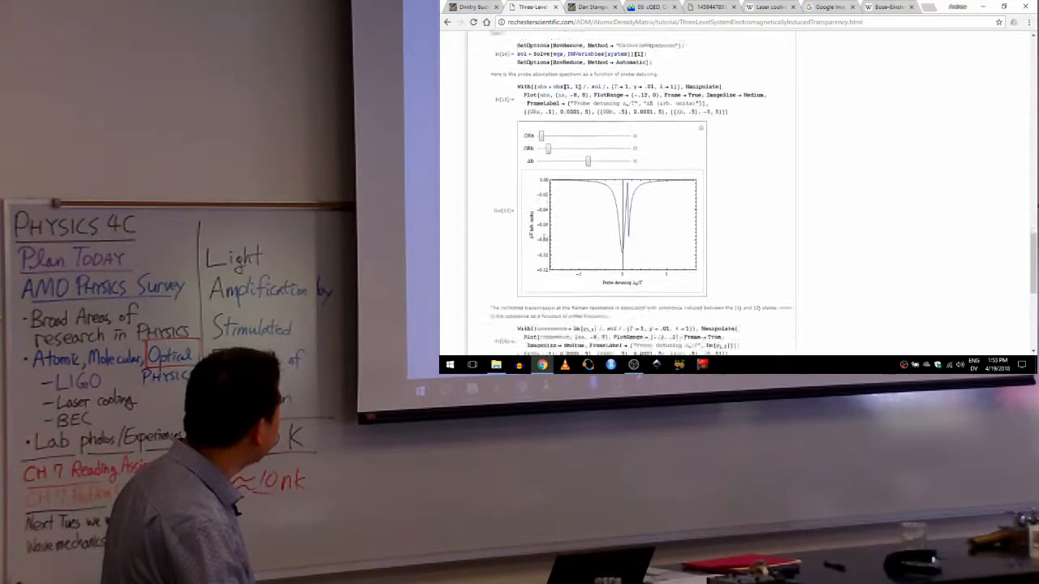
{"action": "scroll", "scroll_direction": "down", "scroll_amount": 3}
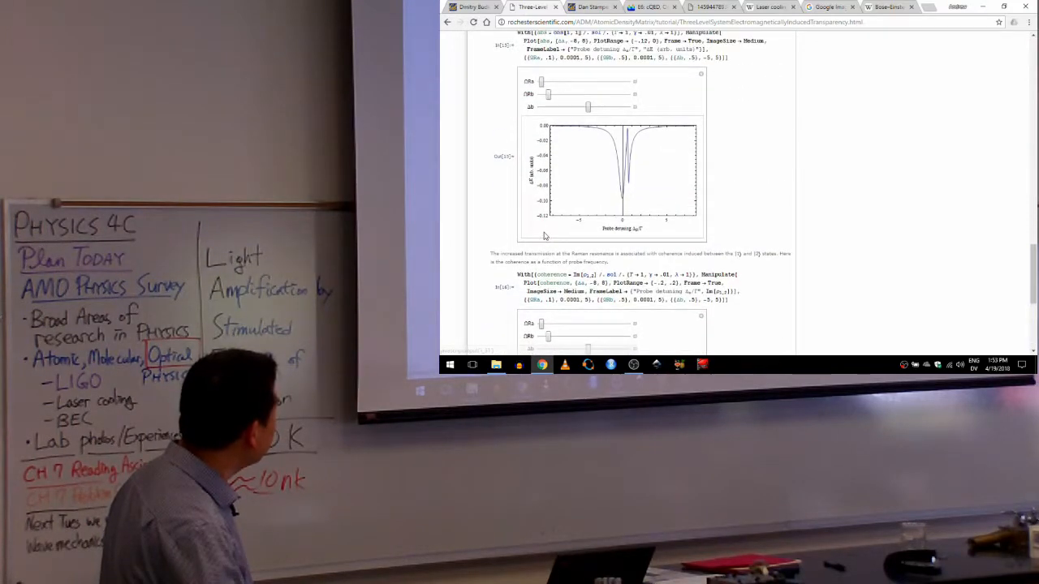
{"action": "scroll", "scroll_direction": "up", "scroll_amount": 3}
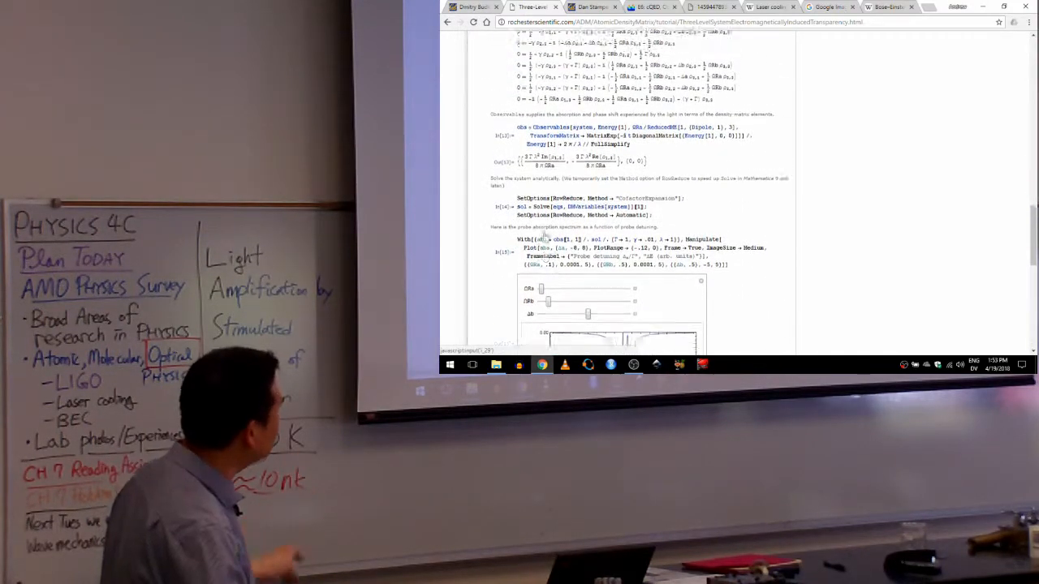
{"action": "scroll", "scroll_direction": "up", "scroll_amount": 3}
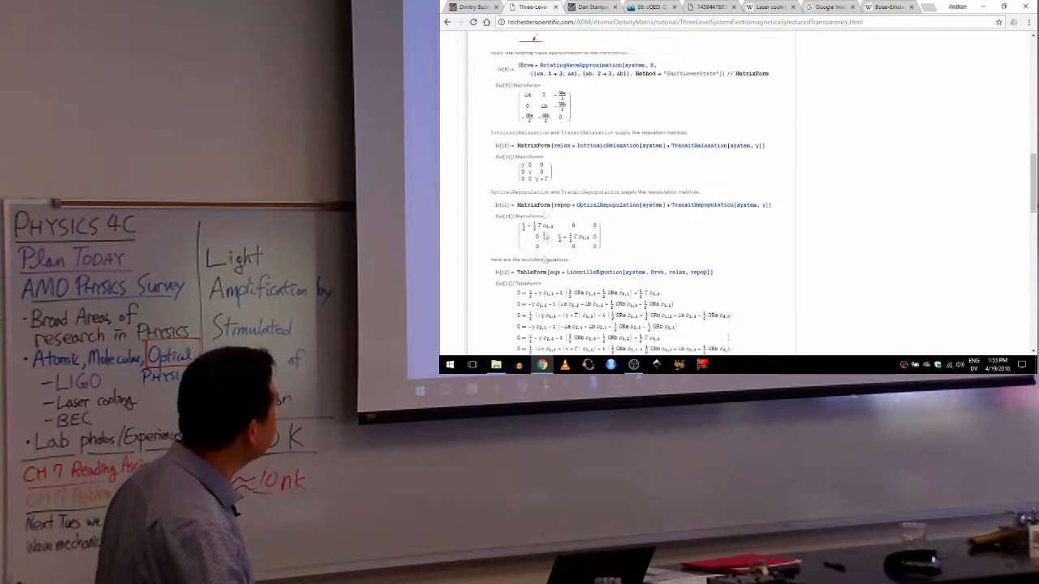
{"action": "scroll", "scroll_direction": "up", "scroll_amount": 3}
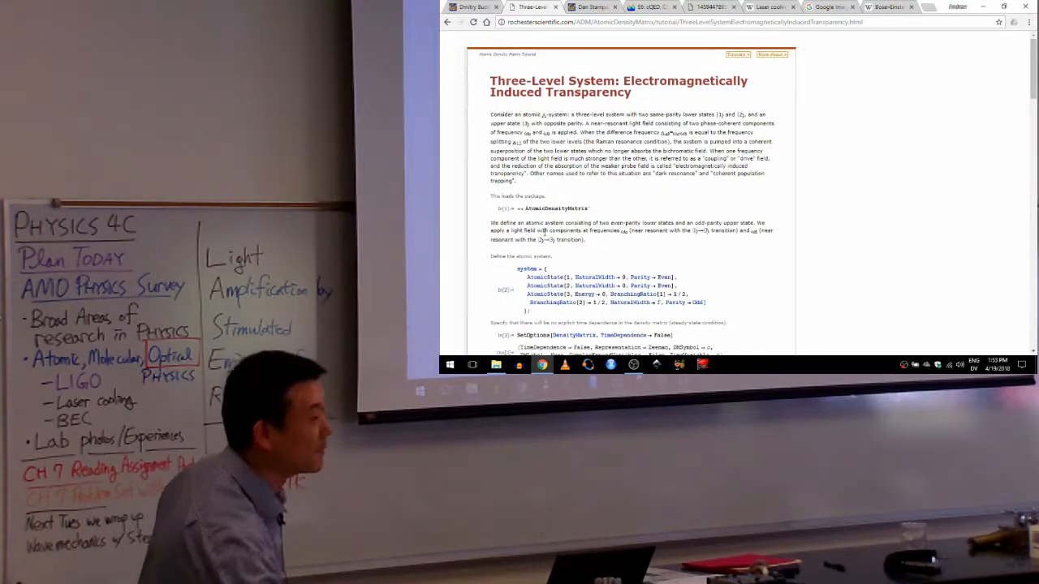